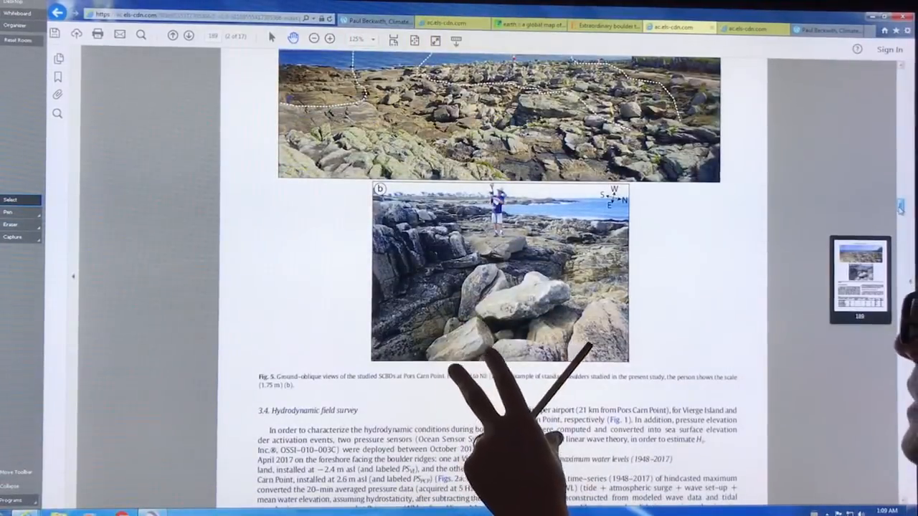
Scroll past Figure 5 to page 190 with Figure 6, the Pors Carn Point and Vierge Island aerial methods
scroll(down, 3)
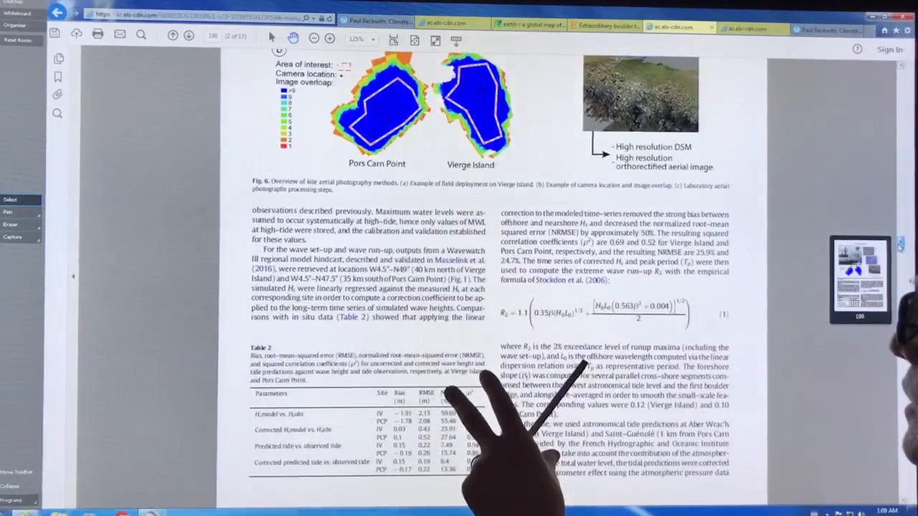
scroll(up, 3)
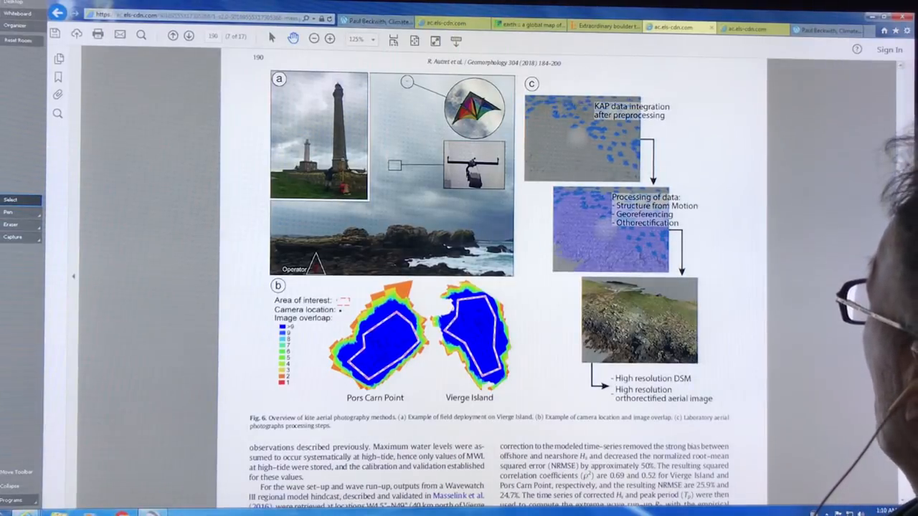
Scroll to page 192 showing Figure 8's DoD elevation-change maps and water level plot
scroll(down, 3)
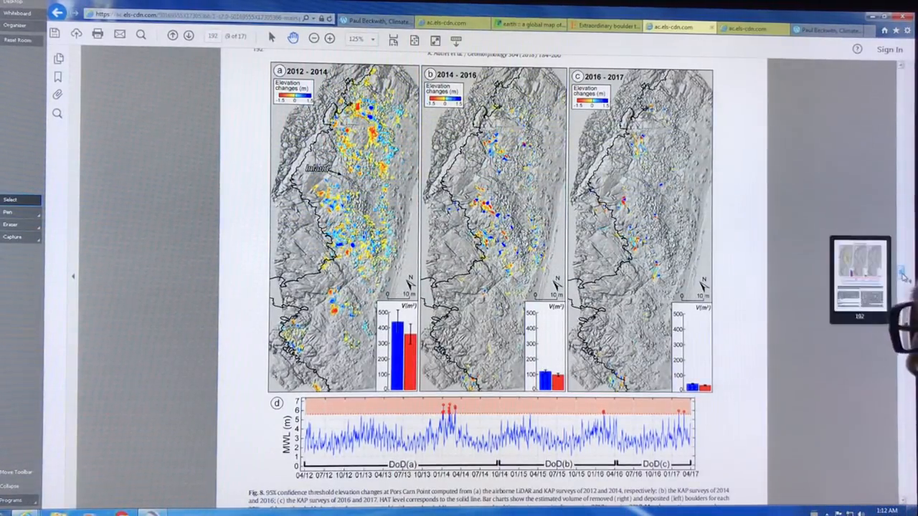
Scroll through Figures 10 and 11 toward page 196 and Figure 12's return-period plots
scroll(down, 3)
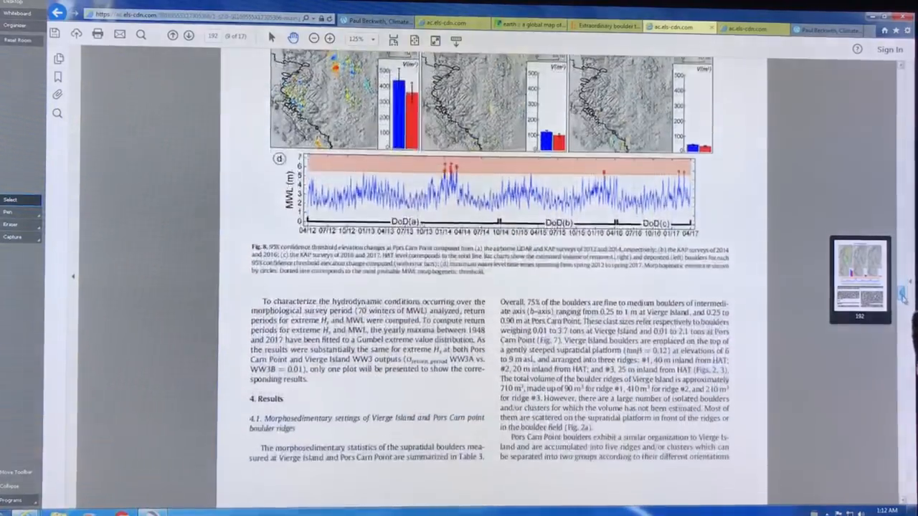
scroll(down, 3)
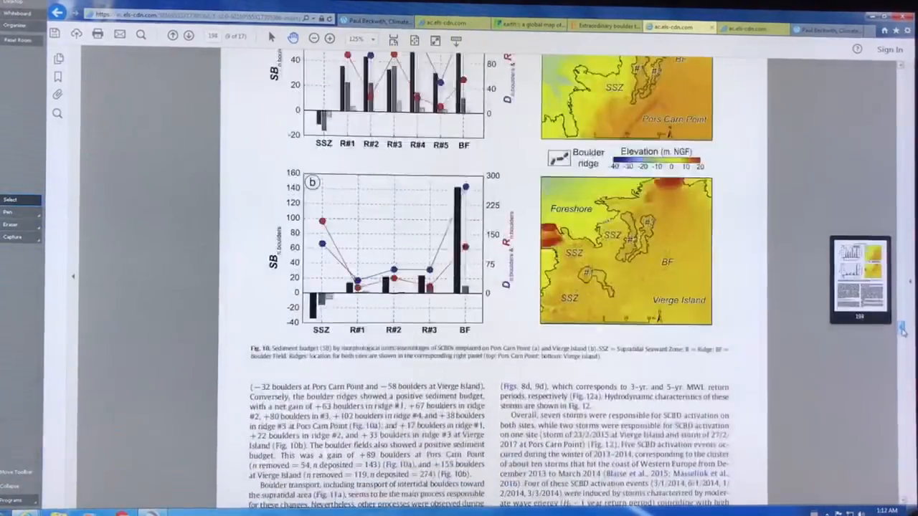
scroll(down, 3)
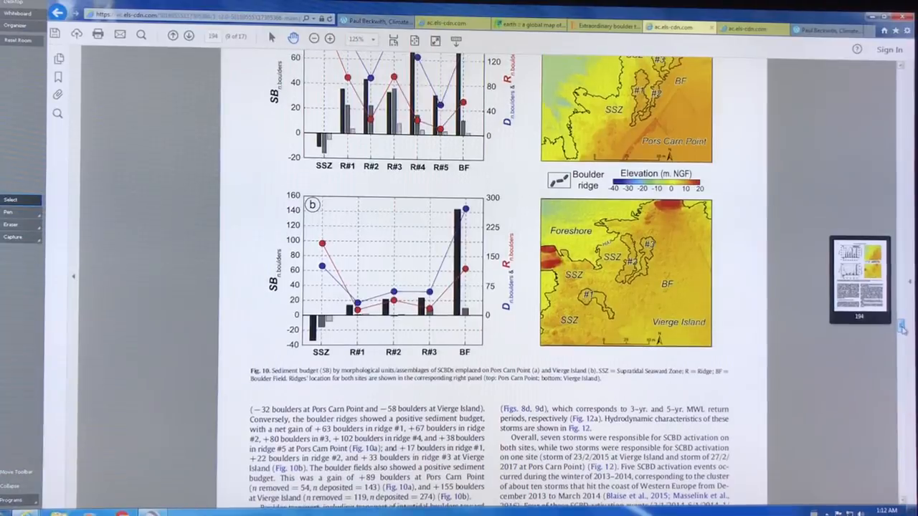
scroll(down, 3)
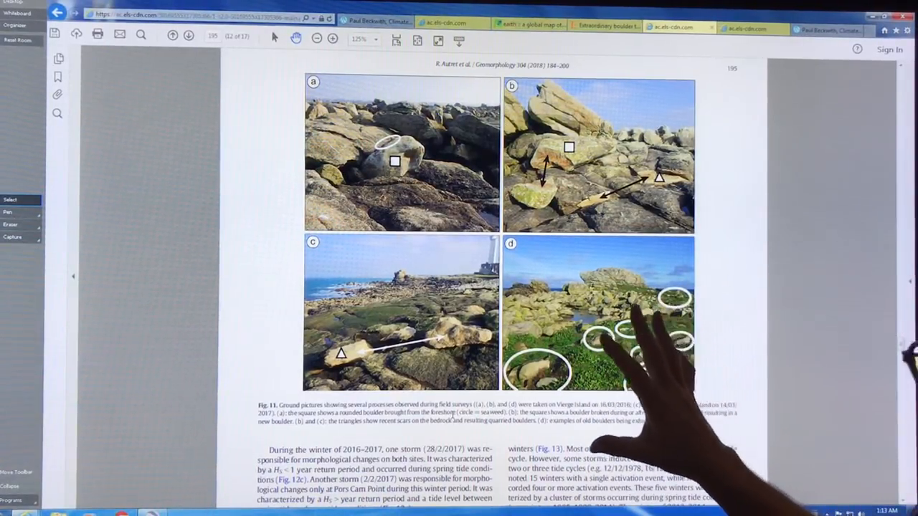
mouse_move(502, 358)
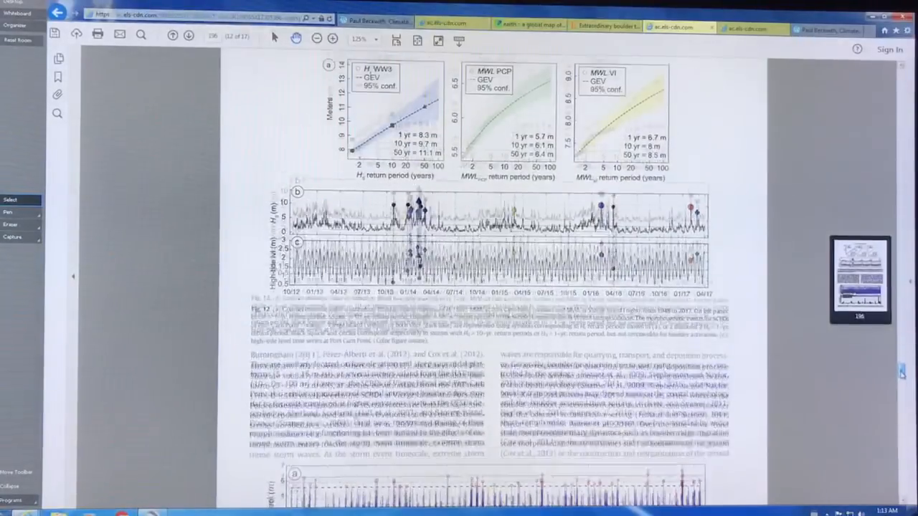
Scroll to page 197 showing Figure 14's water-level time series and boulder activation counts
scroll(up, 3)
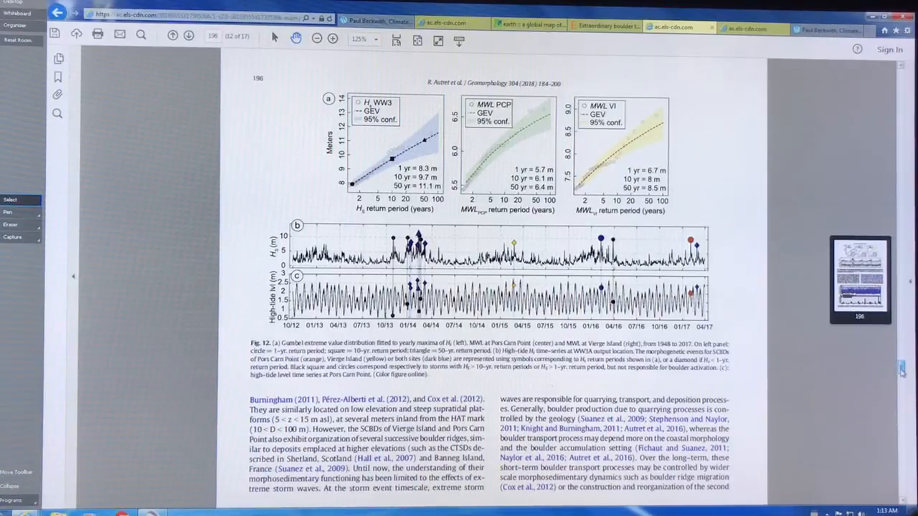
scroll(down, 3)
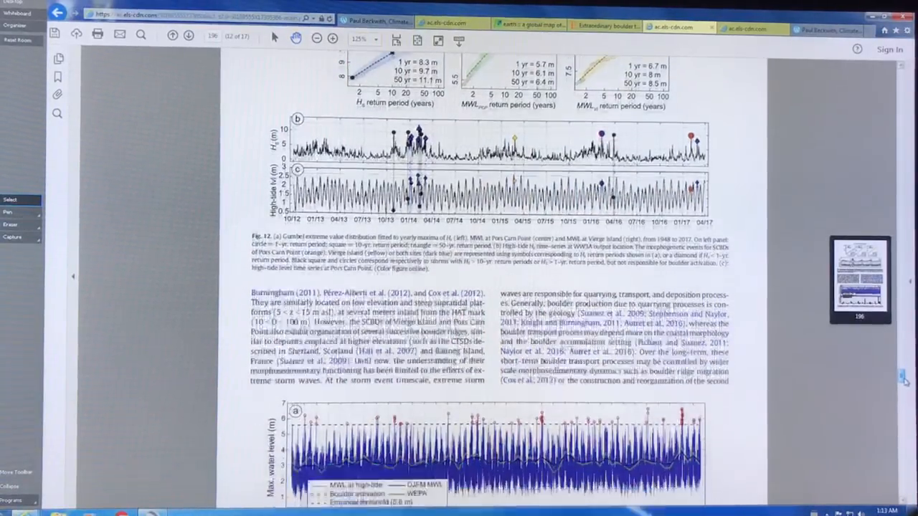
scroll(down, 3)
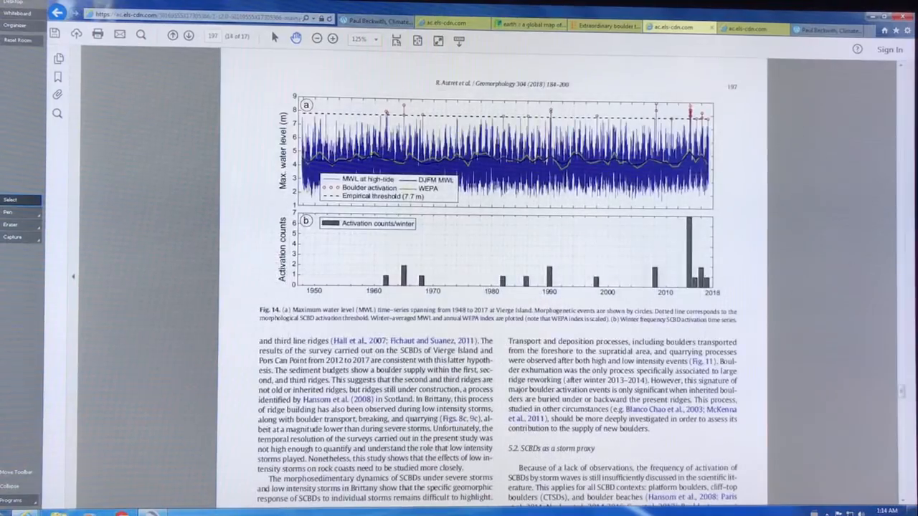
Scroll to the end of the article before switching to Google Earth
scroll(down, 3)
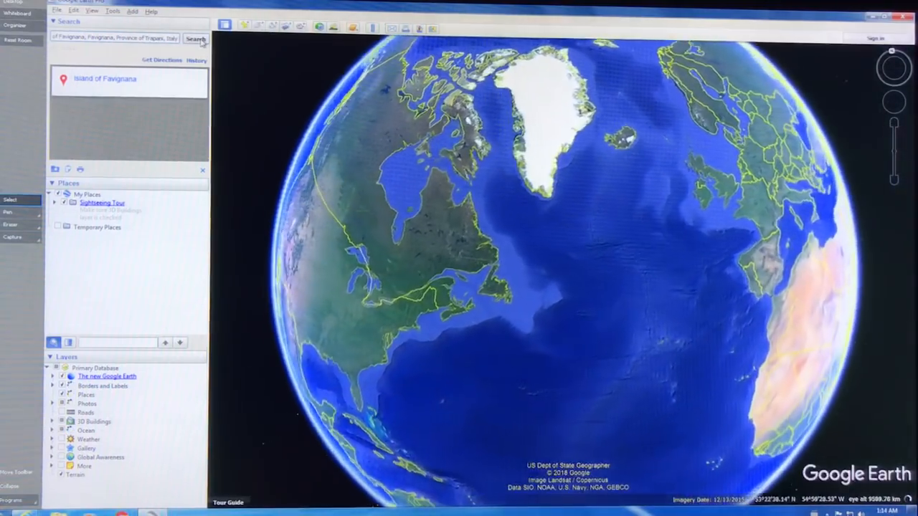
Fly to the Island of Favignana result, then zoom out to show it off western Sicily in the Mediterranean
click(195, 39)
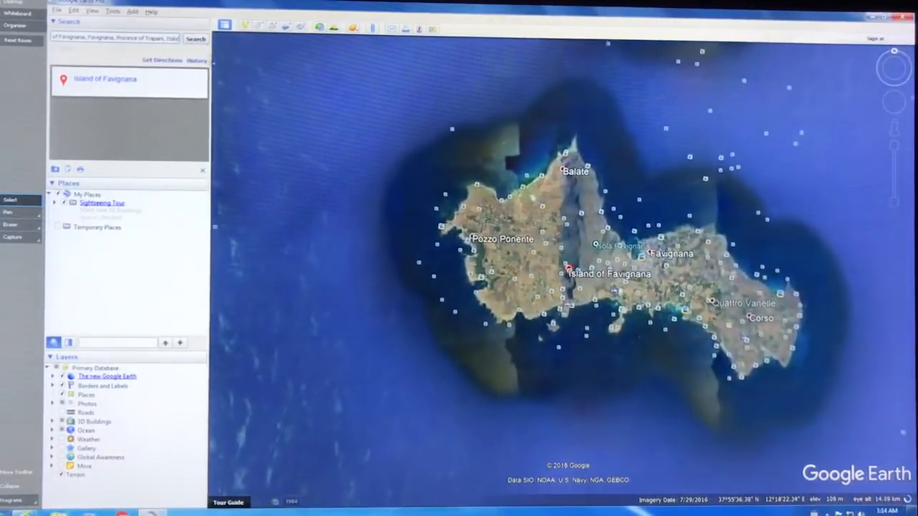
scroll(down, 3)
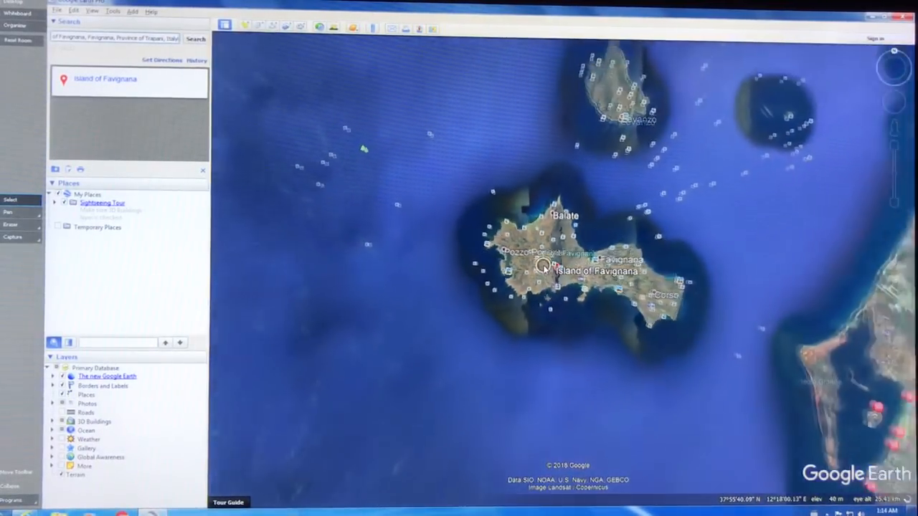
scroll(down, 3)
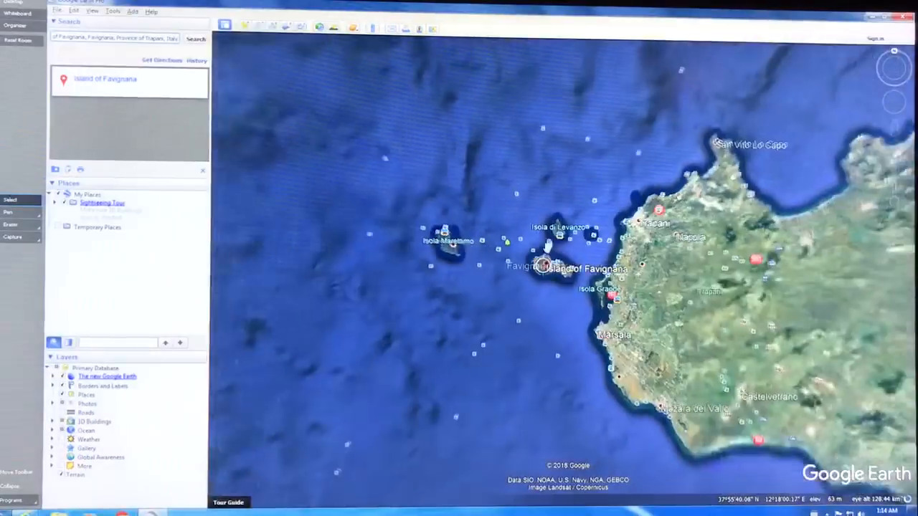
scroll(down, 3)
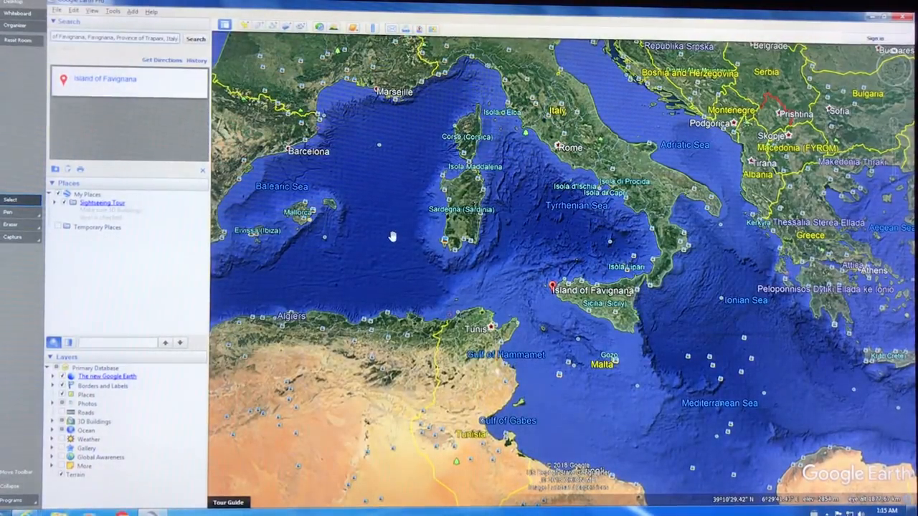
Zoom the Mediterranean view further out before returning to the Favignana article's title page
scroll(down, 3)
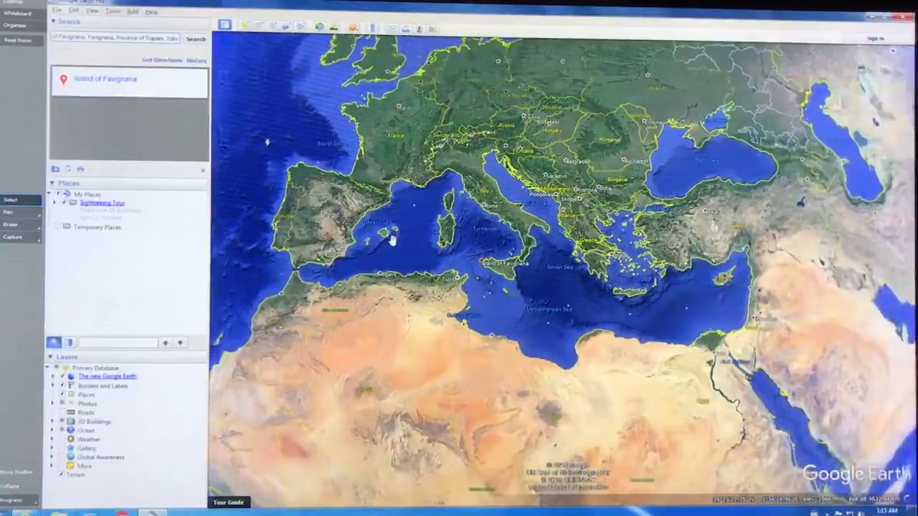
scroll(down, 3)
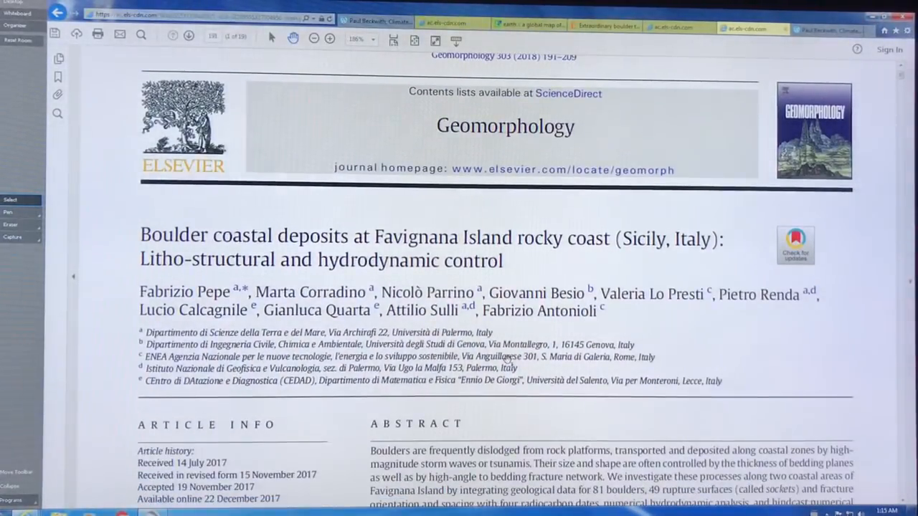
Scroll from the title page past the abstract and introduction to Fig. 1's geological map of Favignana
scroll(down, 3)
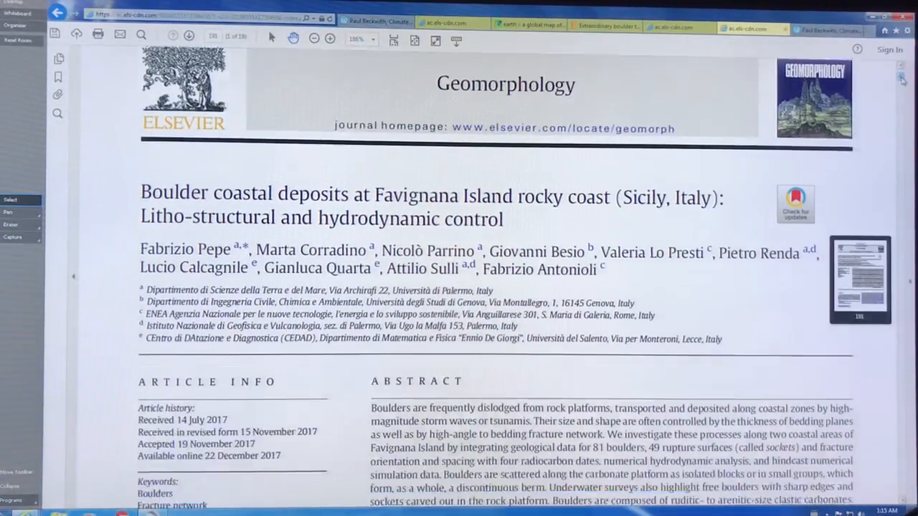
scroll(down, 3)
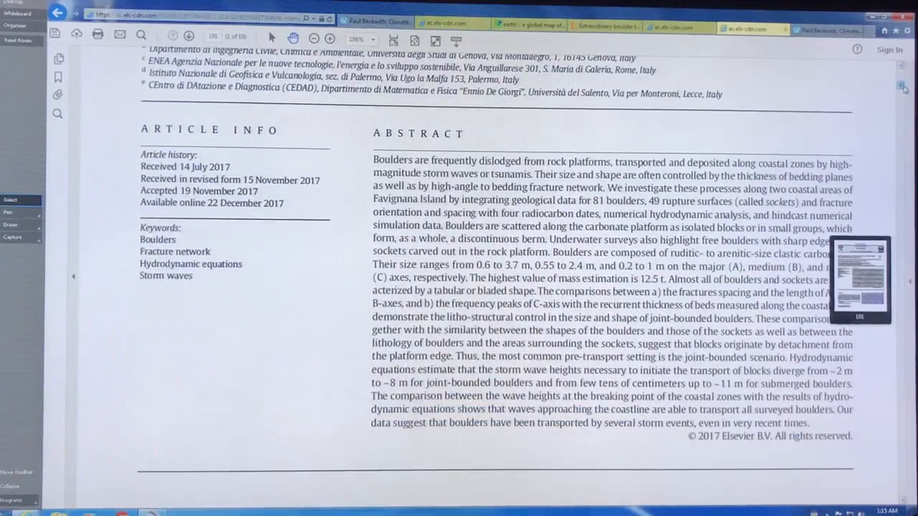
scroll(down, 3)
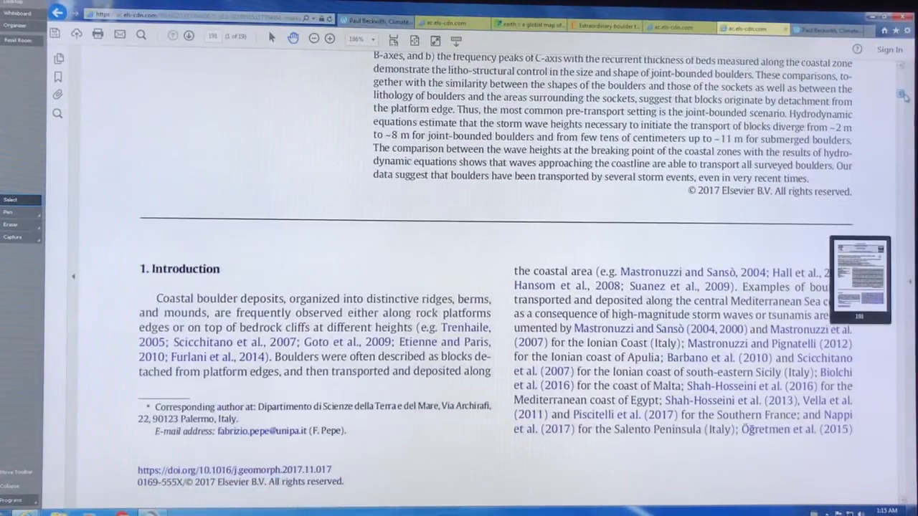
scroll(down, 3)
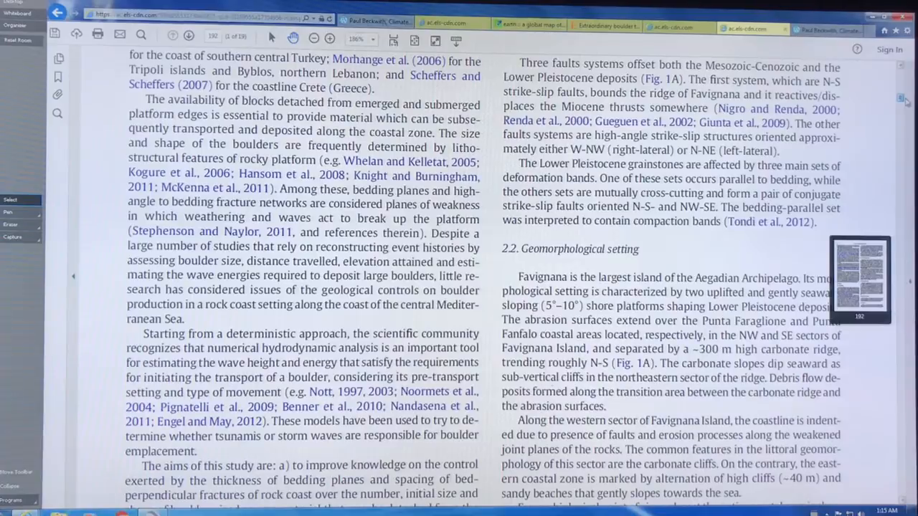
scroll(down, 3)
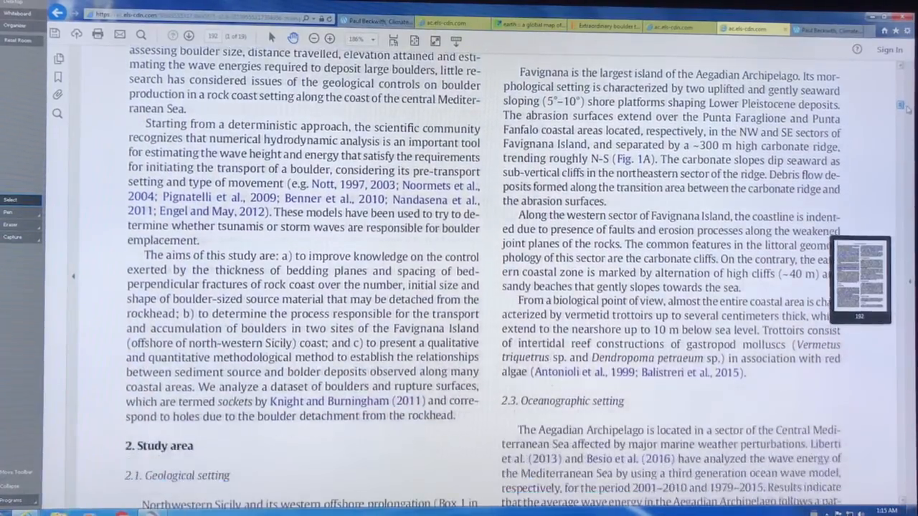
scroll(down, 3)
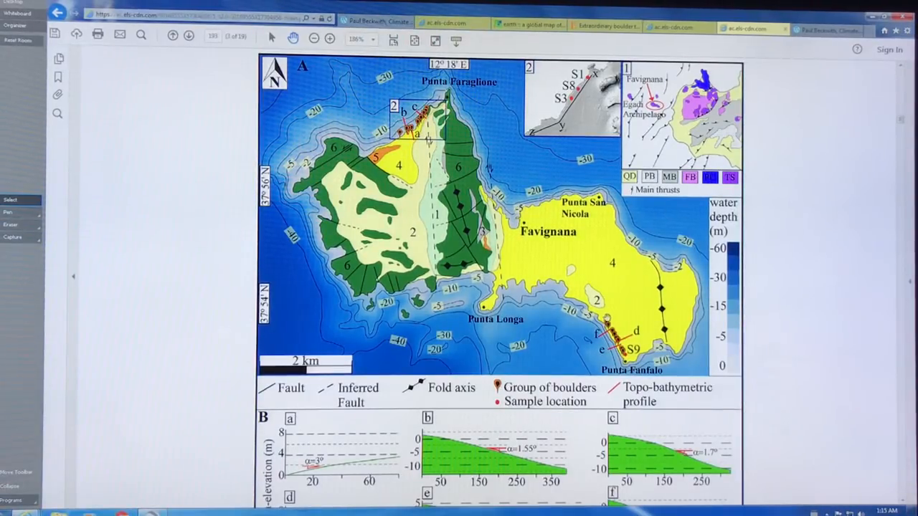
Scroll past Fig. 1's profiles and caption to the next page's boulder field photographs
scroll(down, 3)
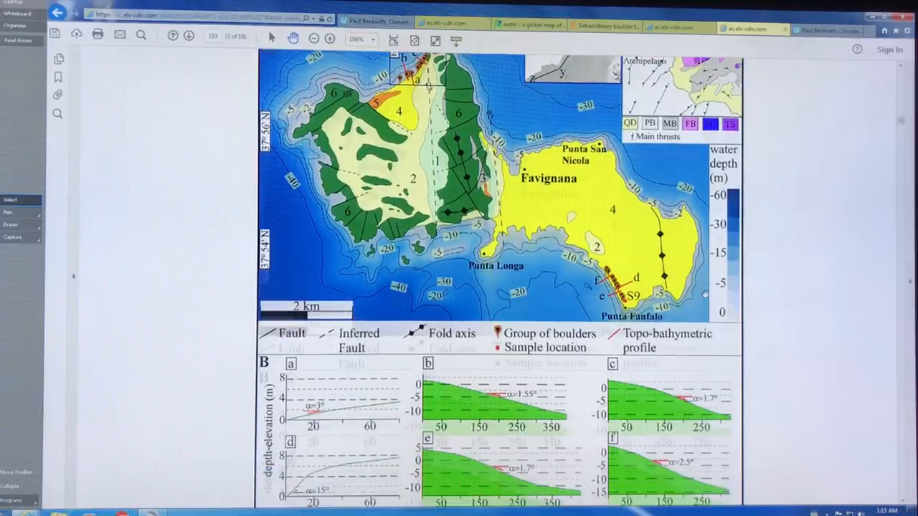
scroll(down, 3)
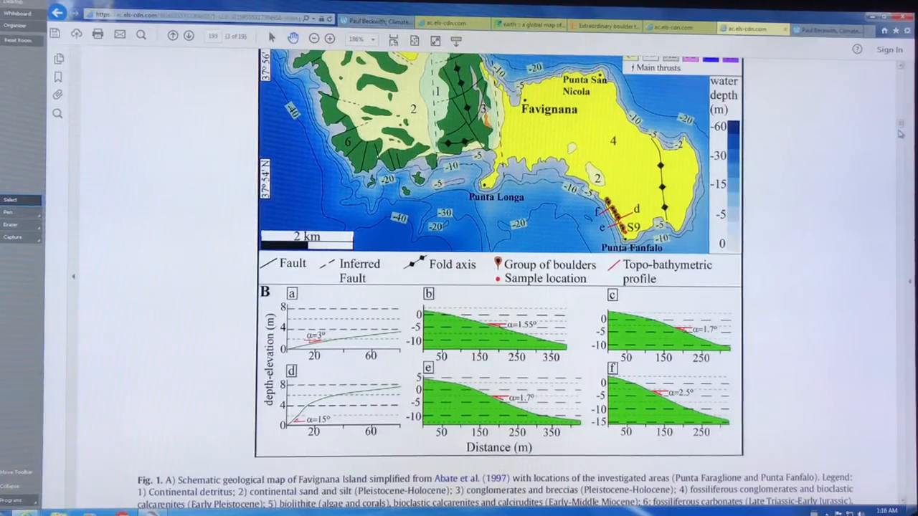
scroll(down, 3)
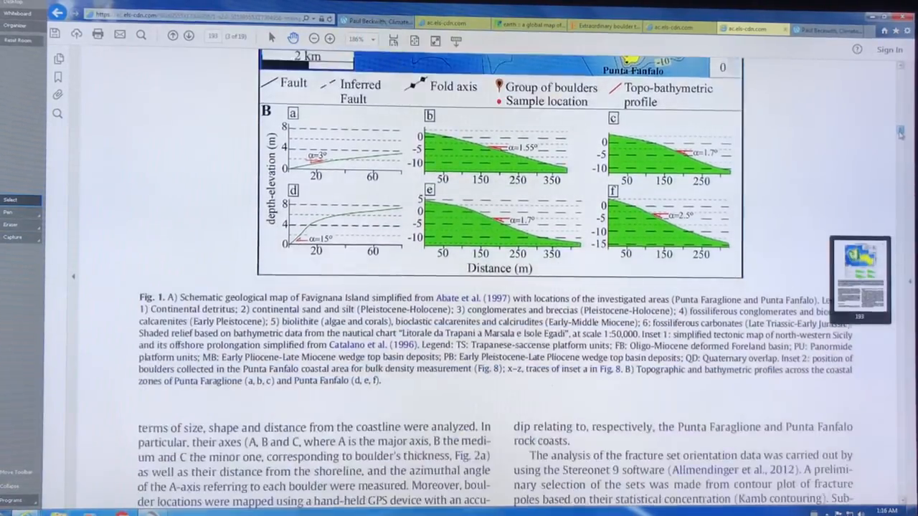
scroll(down, 3)
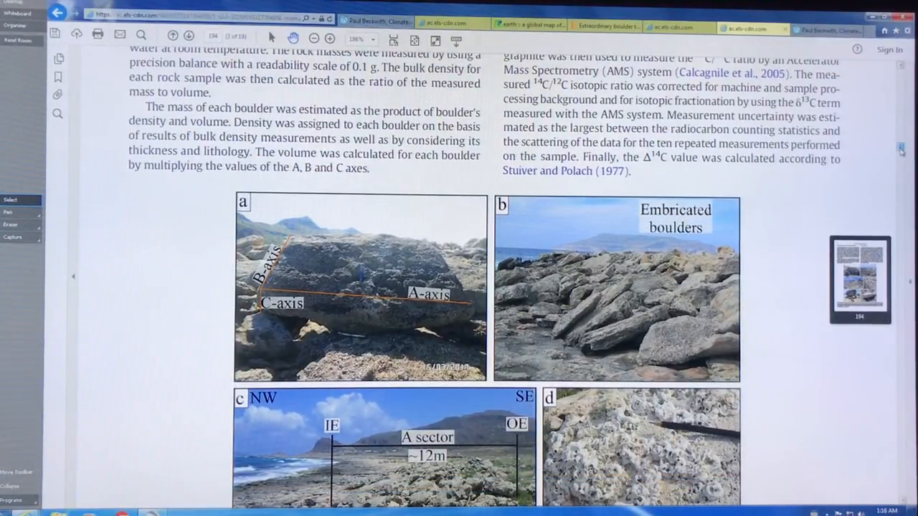
Scroll through Fig. 2's continued panels of boulder and socket photographs
scroll(down, 3)
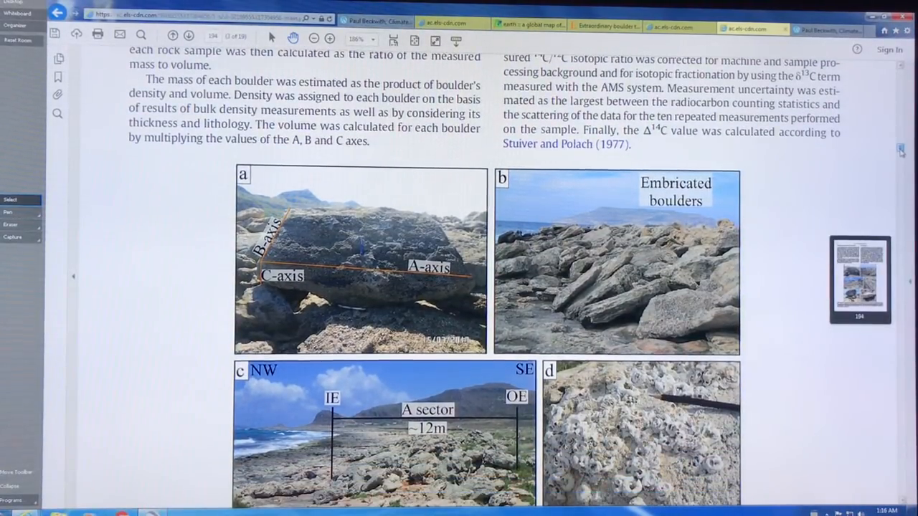
scroll(down, 3)
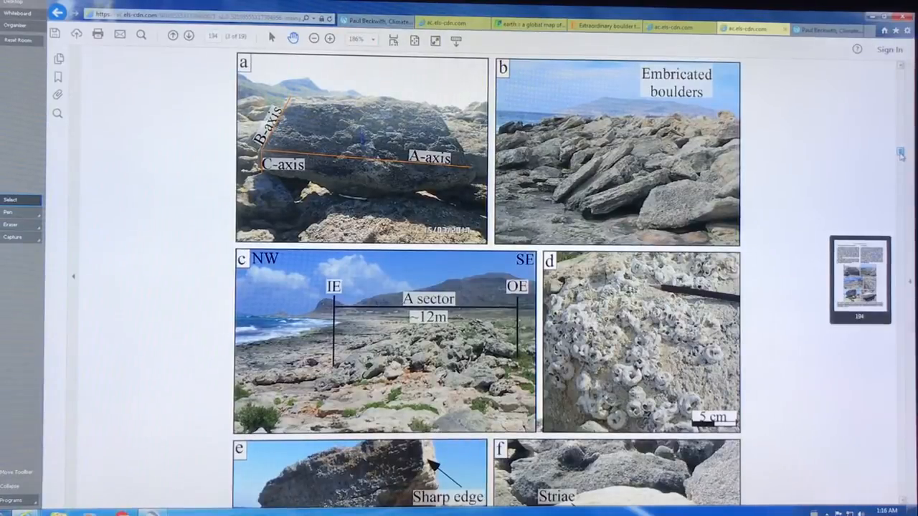
scroll(down, 3)
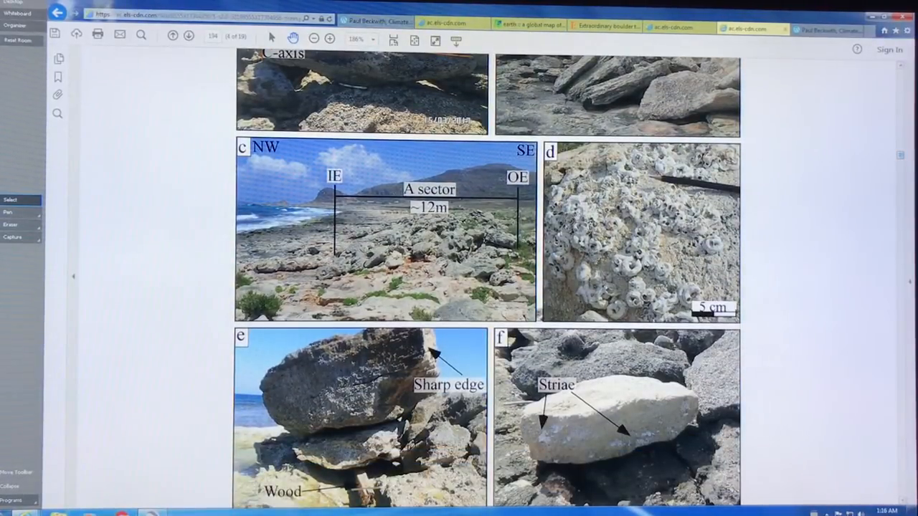
scroll(down, 3)
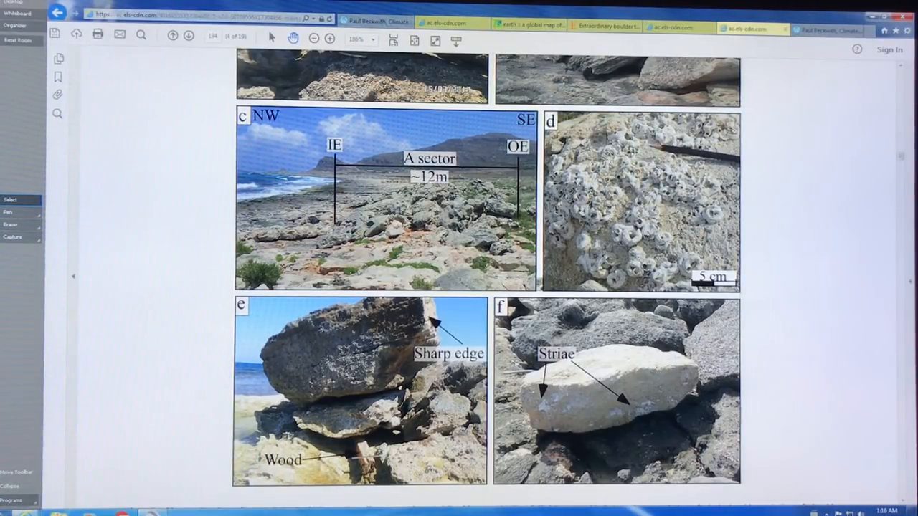
scroll(down, 3)
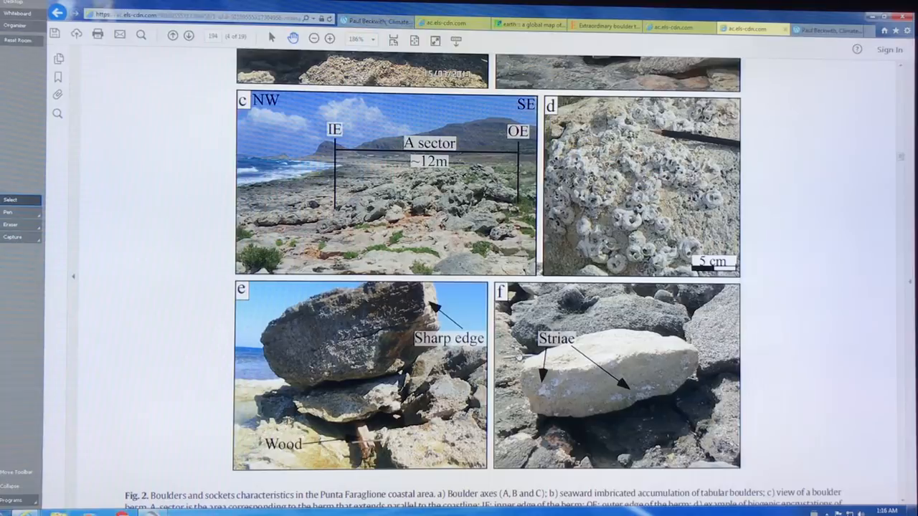
scroll(down, 3)
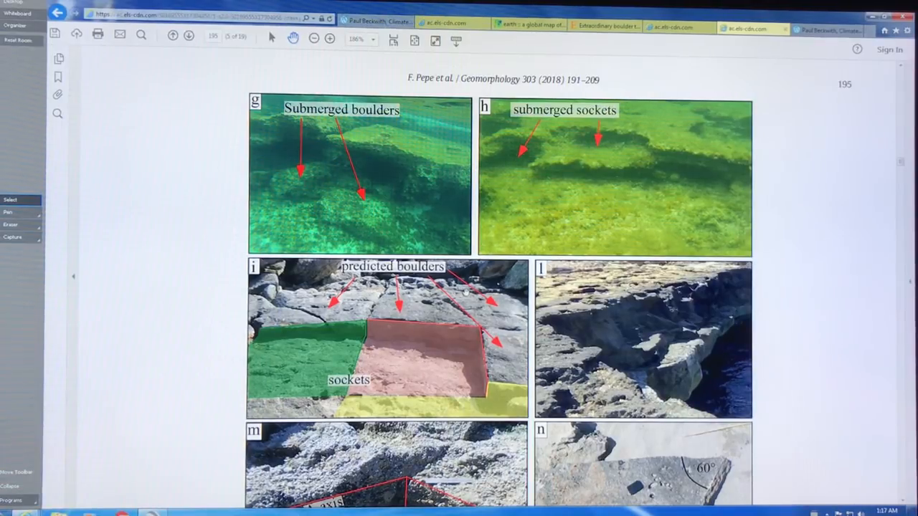
Scroll on to the boulder morphometry plots and Fig. 5's thickness histogram, settling the view
scroll(down, 3)
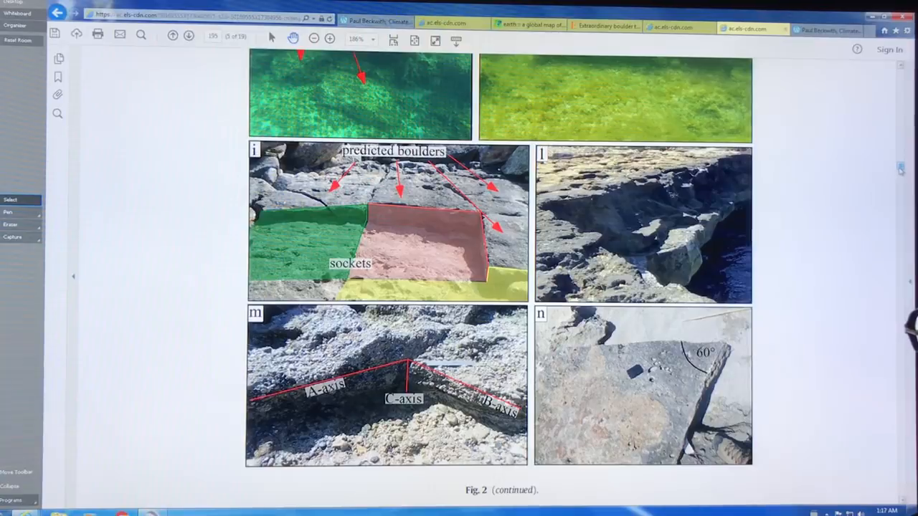
scroll(up, 3)
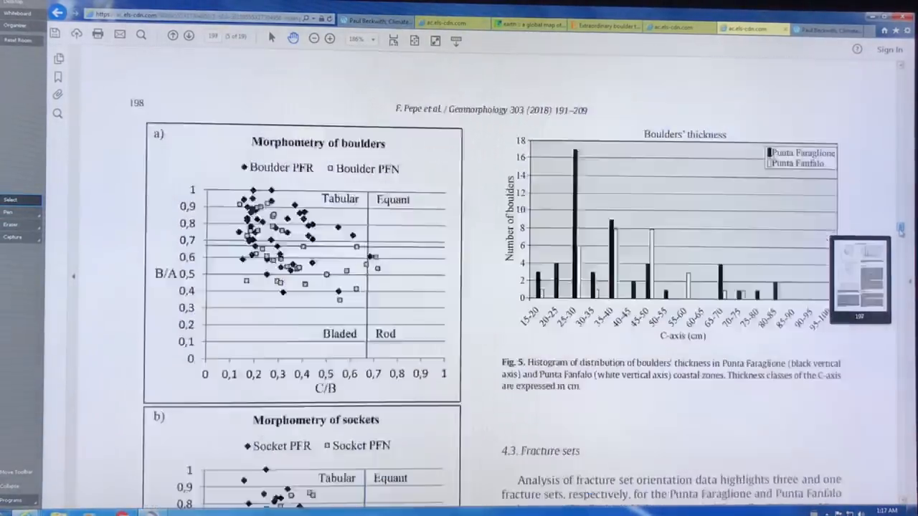
Scroll to page 198 showing the morphometry scatter plots, Fig. 5 thickness histogram and section 4.3
scroll(down, 3)
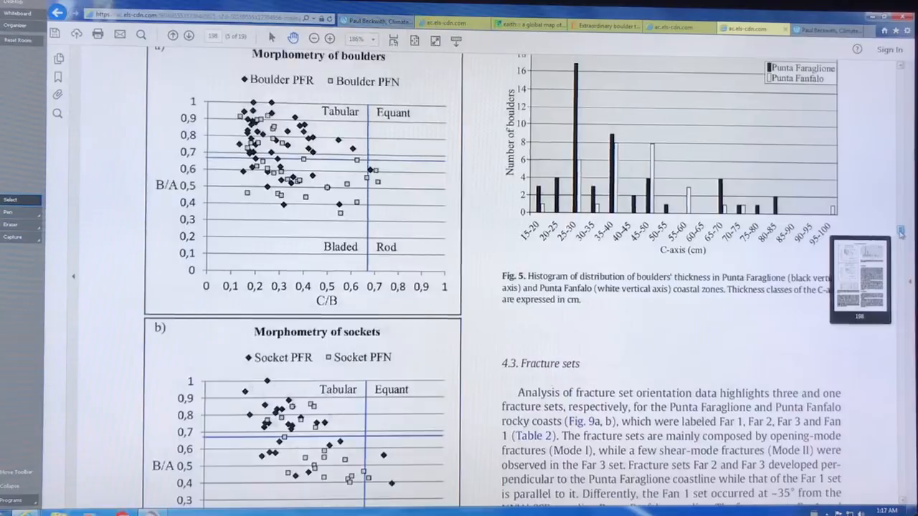
scroll(up, 3)
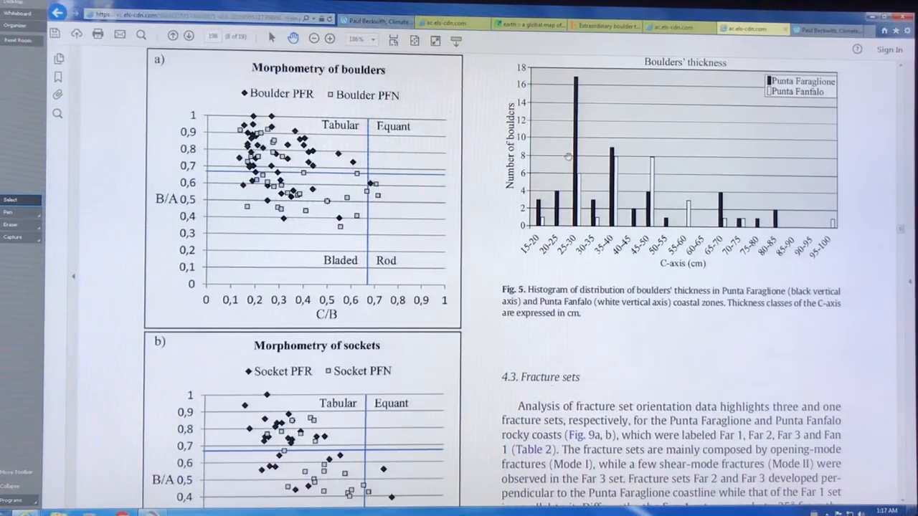
mouse_move(682, 191)
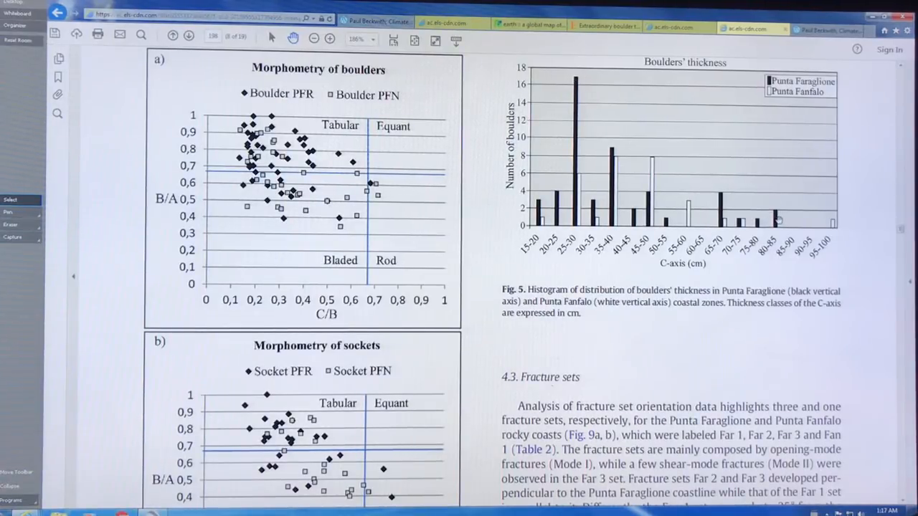
scroll(down, 3)
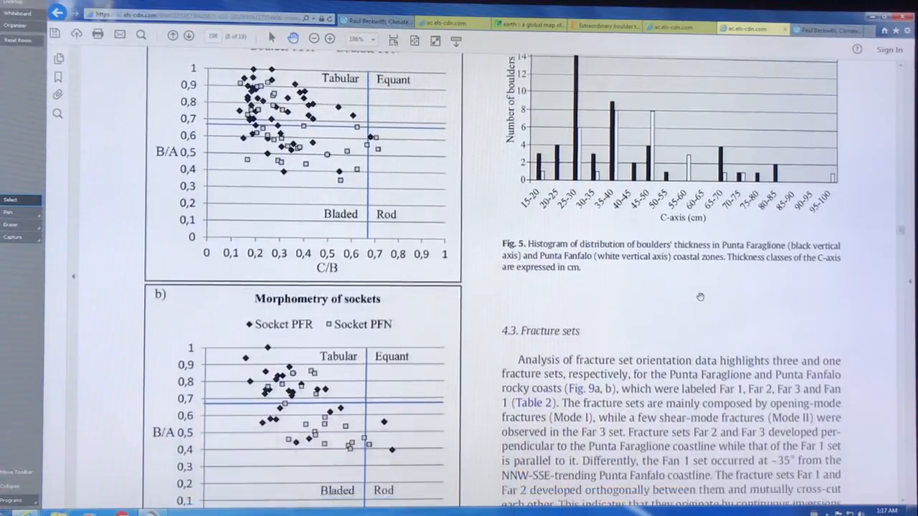
scroll(down, 3)
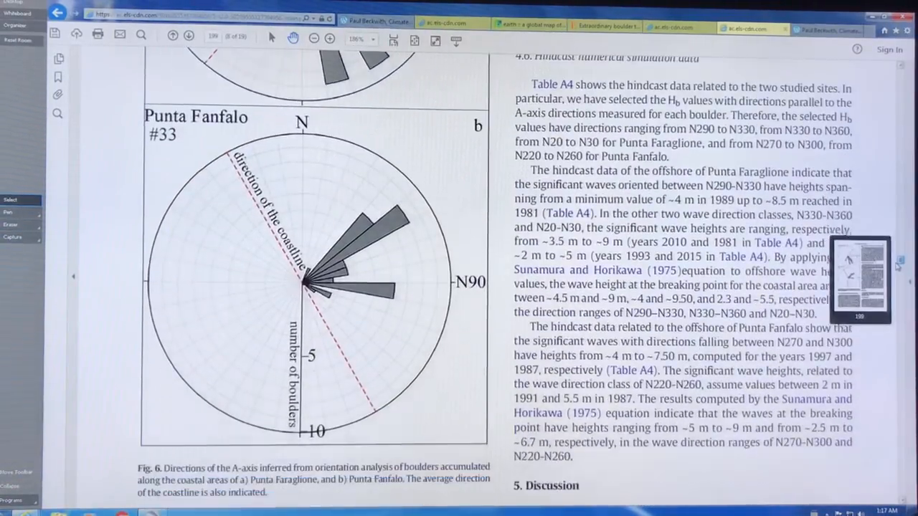
Scroll down past Figs. 6, 7 and 9 to the Acknowledgements and Appendix A Table A1
scroll(down, 3)
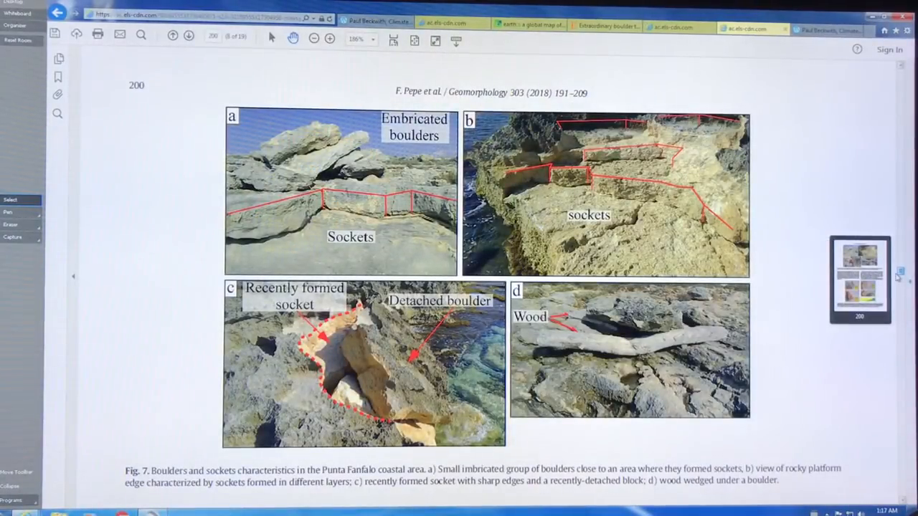
scroll(down, 3)
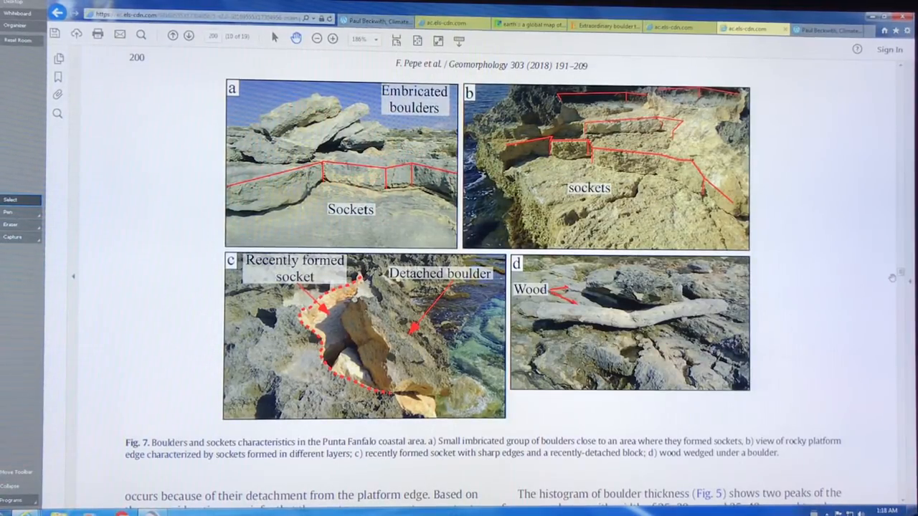
scroll(down, 3)
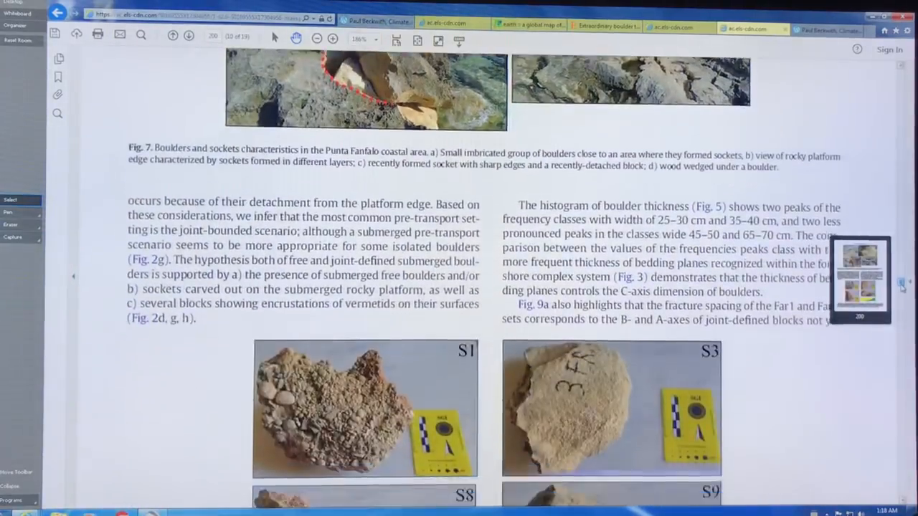
scroll(down, 3)
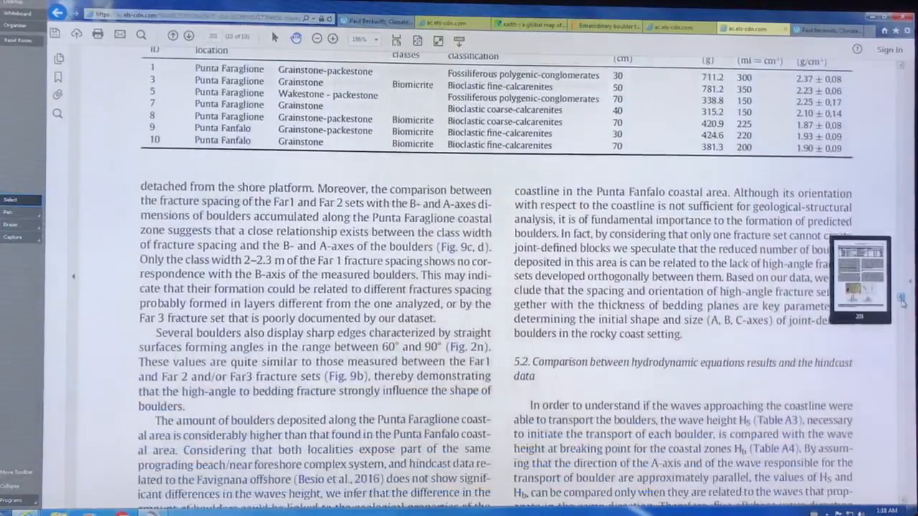
scroll(down, 3)
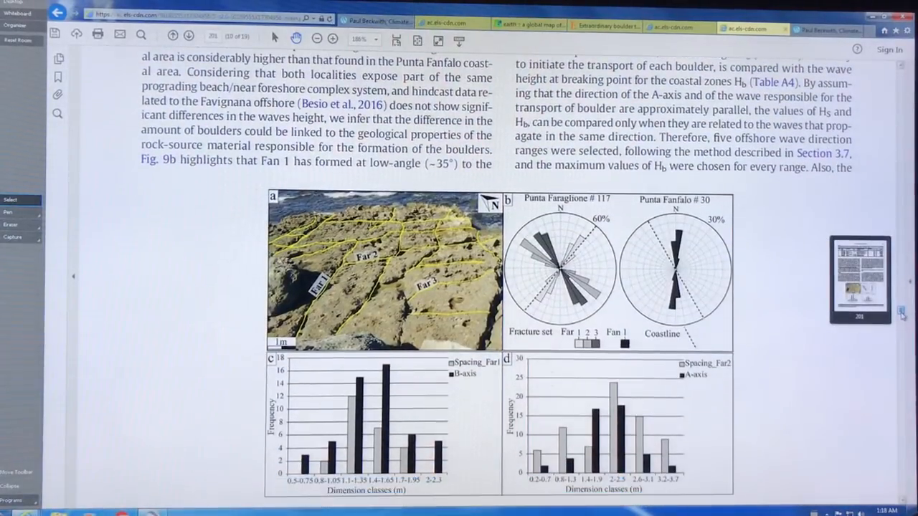
scroll(down, 3)
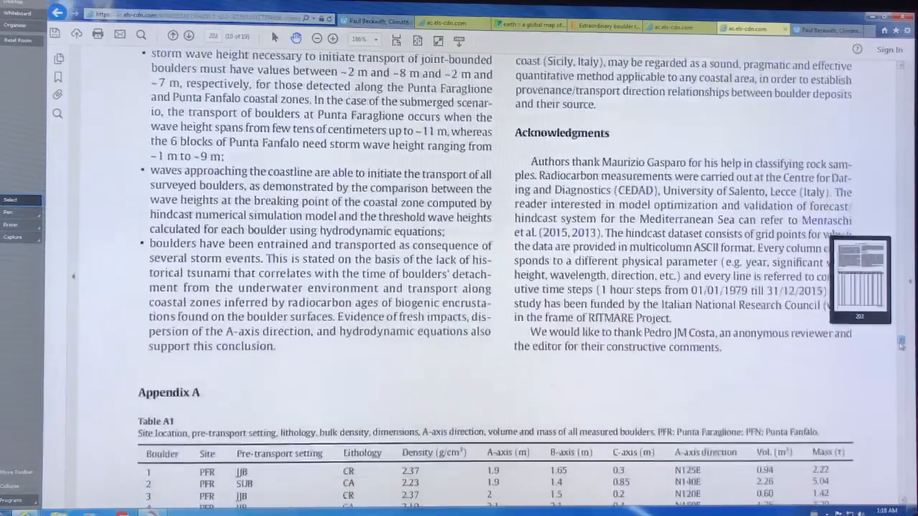
scroll(down, 3)
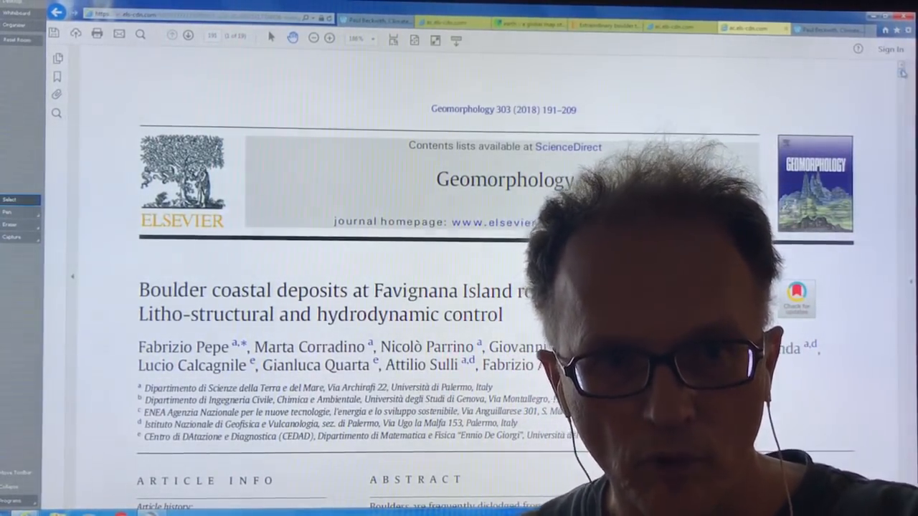
Return to page 1 showing the Favignana boulder deposits title page
click(330, 38)
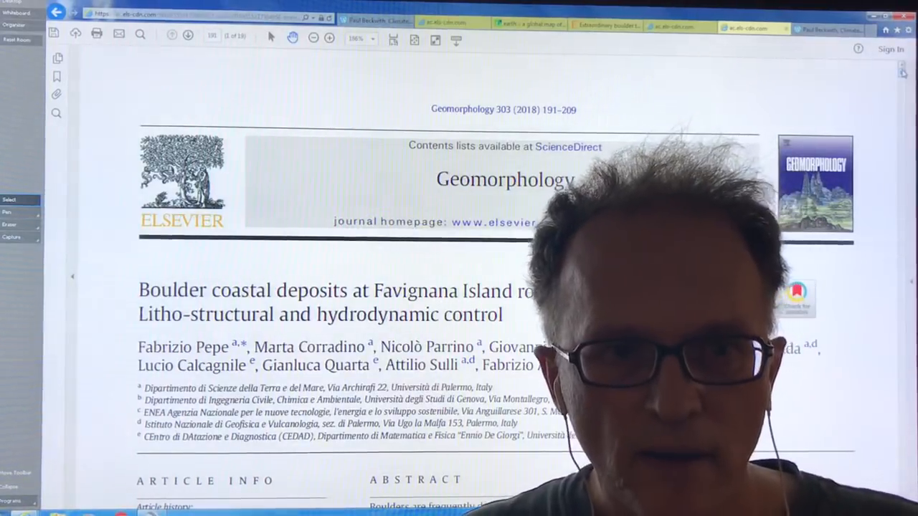